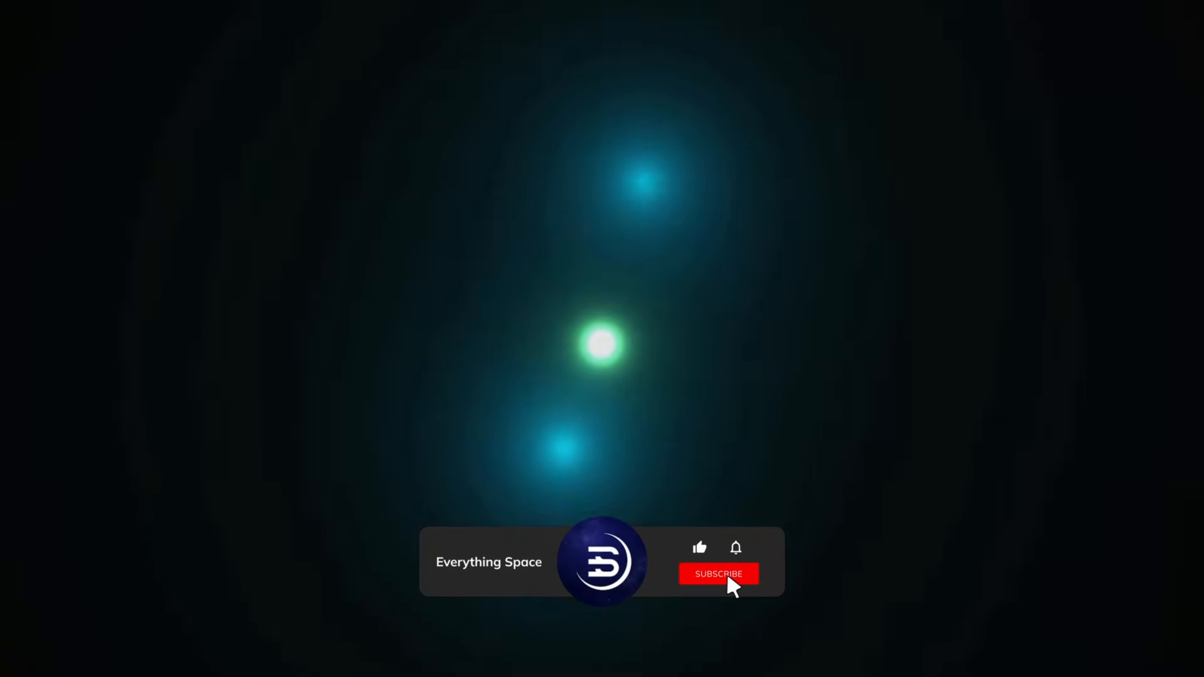
pyautogui.click(718, 573)
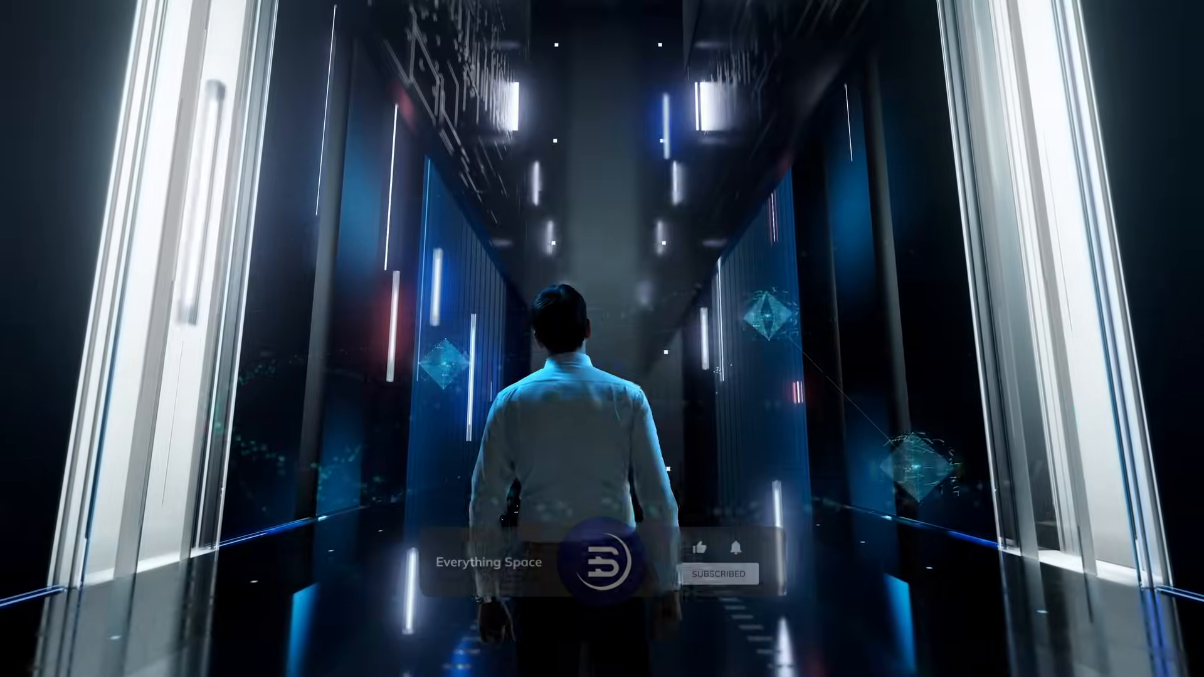